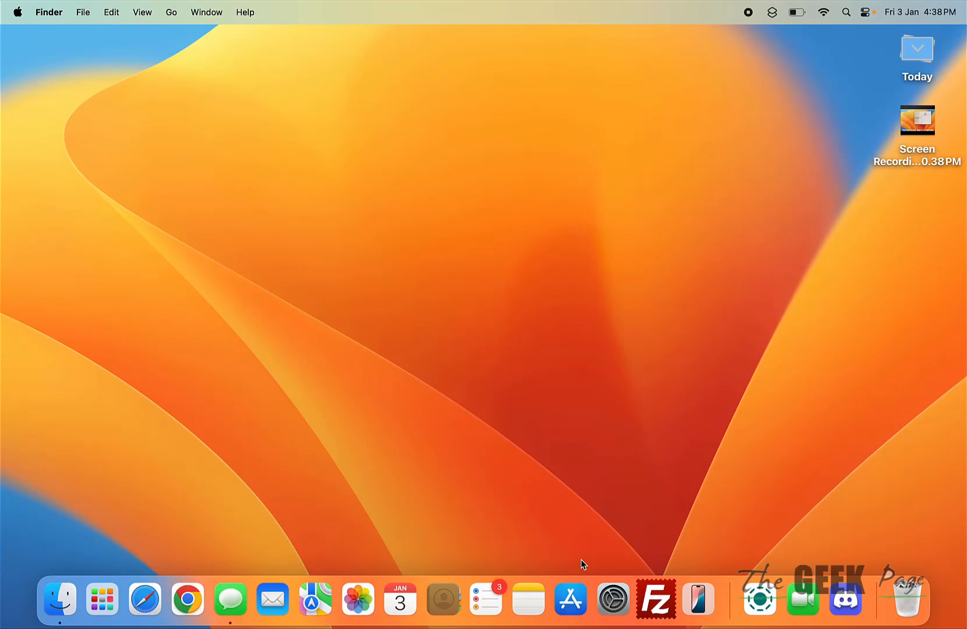
pyautogui.moveTo(516, 490)
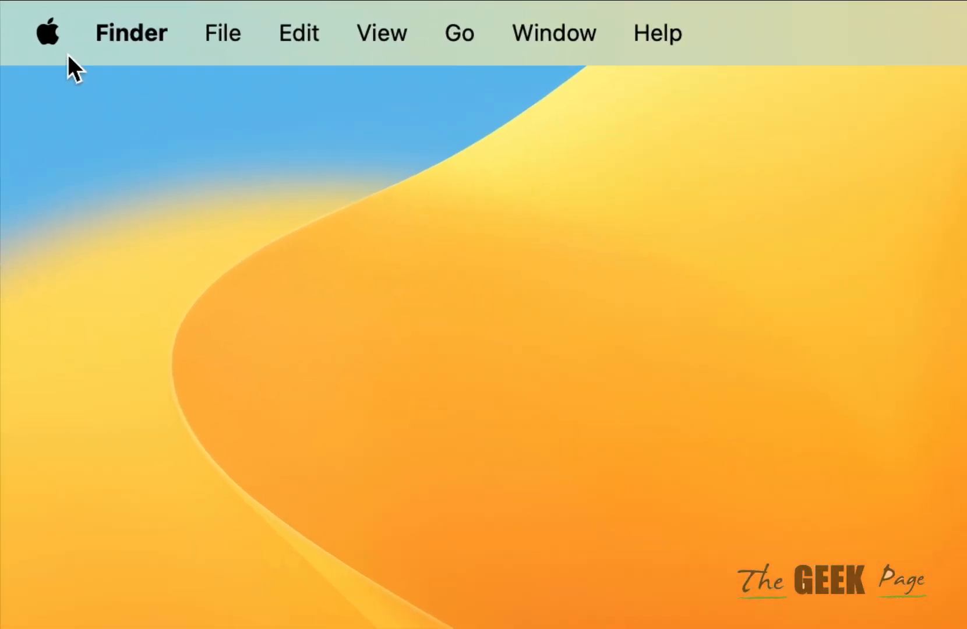
# In Sound settings, try Shure MV7, then make MacBook Air Microphone the input device
pyautogui.click(47, 32)
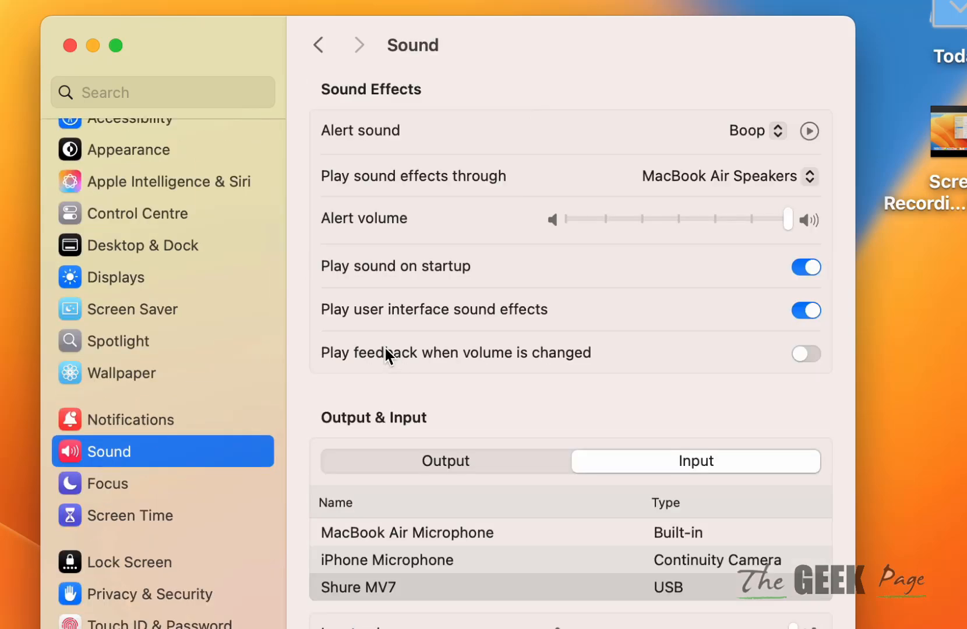
pyautogui.scroll(-3)
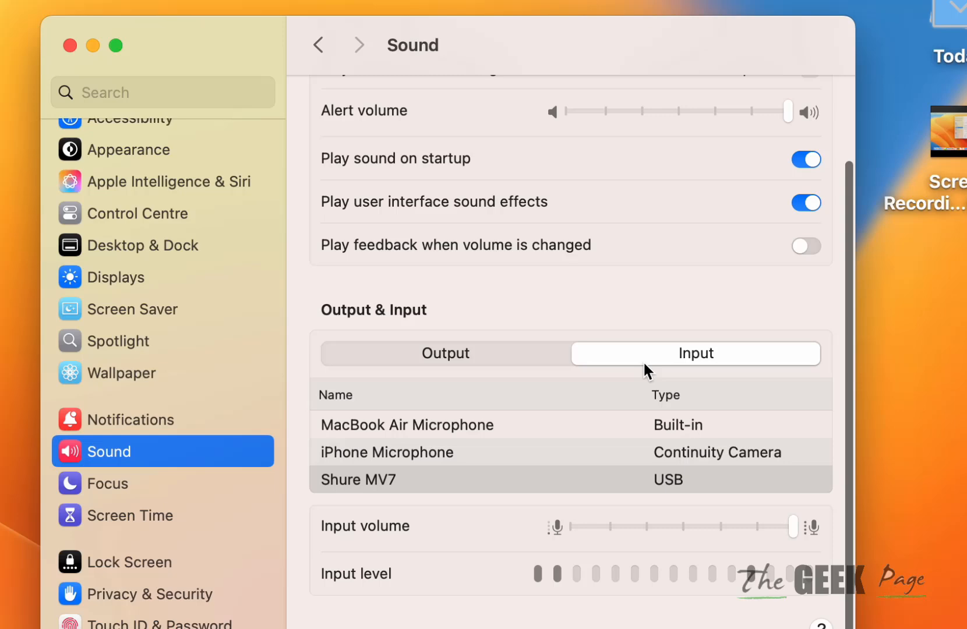
pyautogui.moveTo(629, 376)
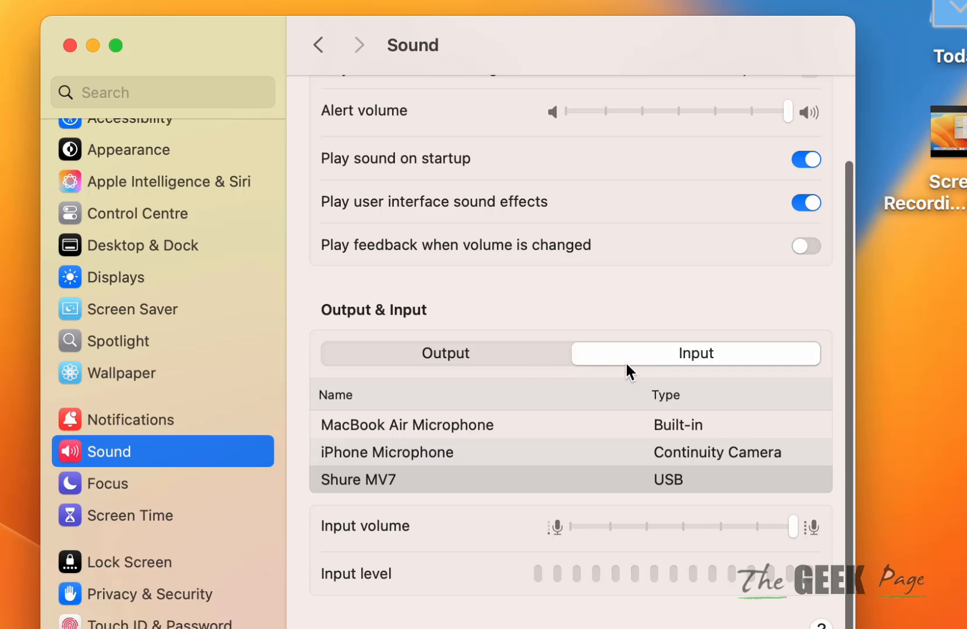
pyautogui.moveTo(479, 506)
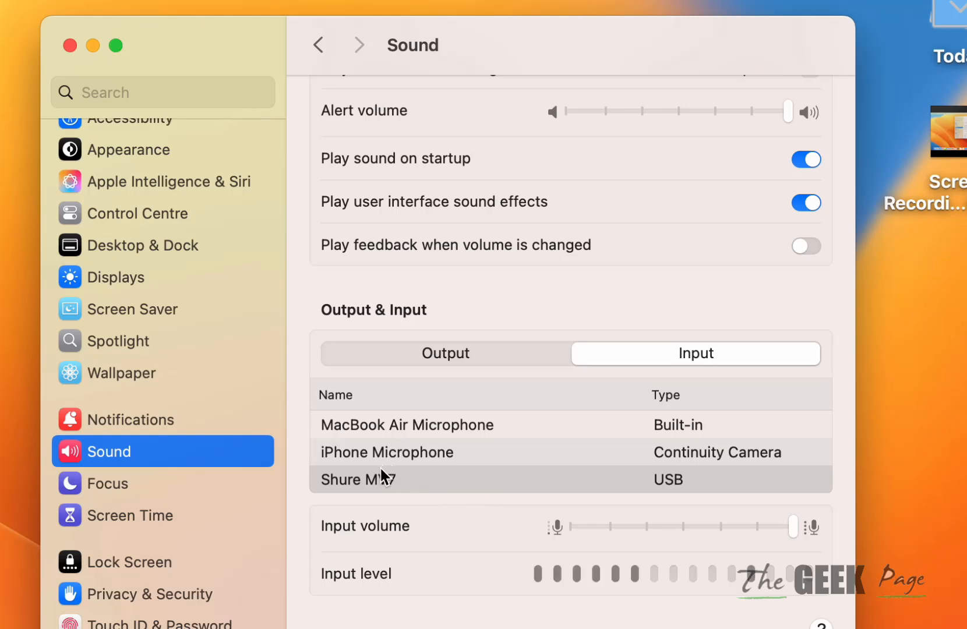
pyautogui.click(358, 479)
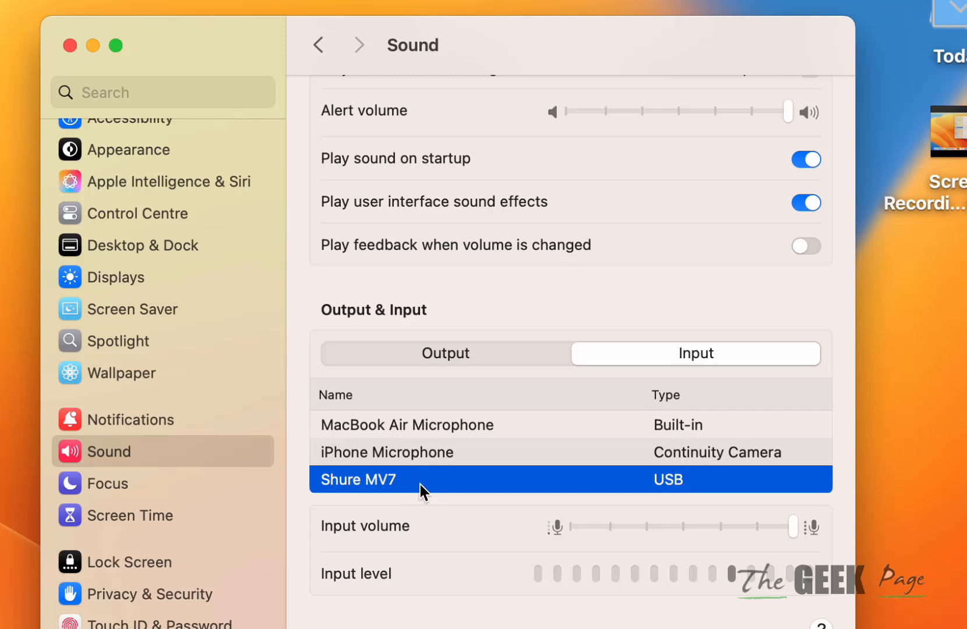
pyautogui.moveTo(700, 609)
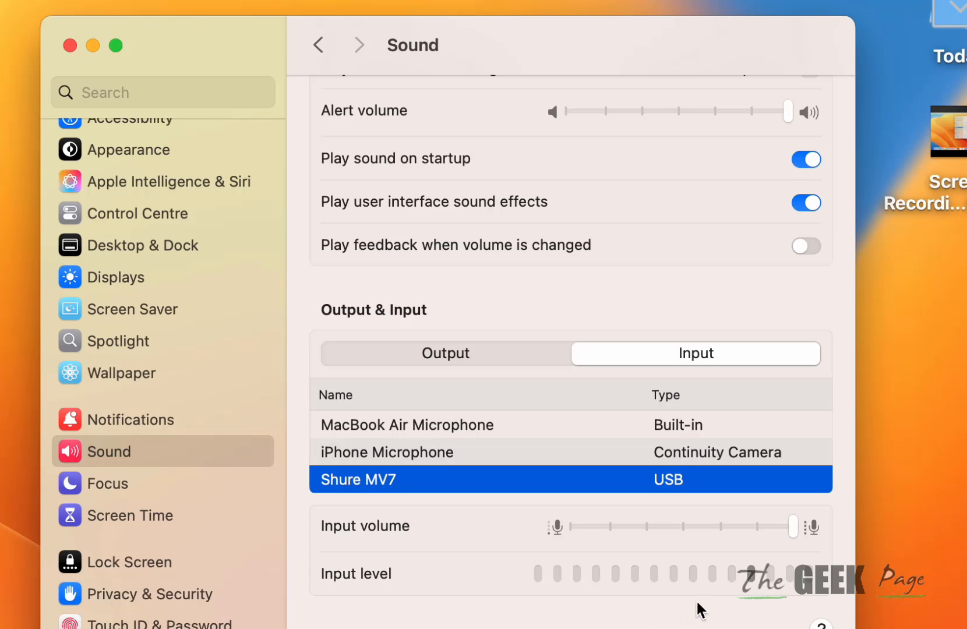
pyautogui.moveTo(746, 536)
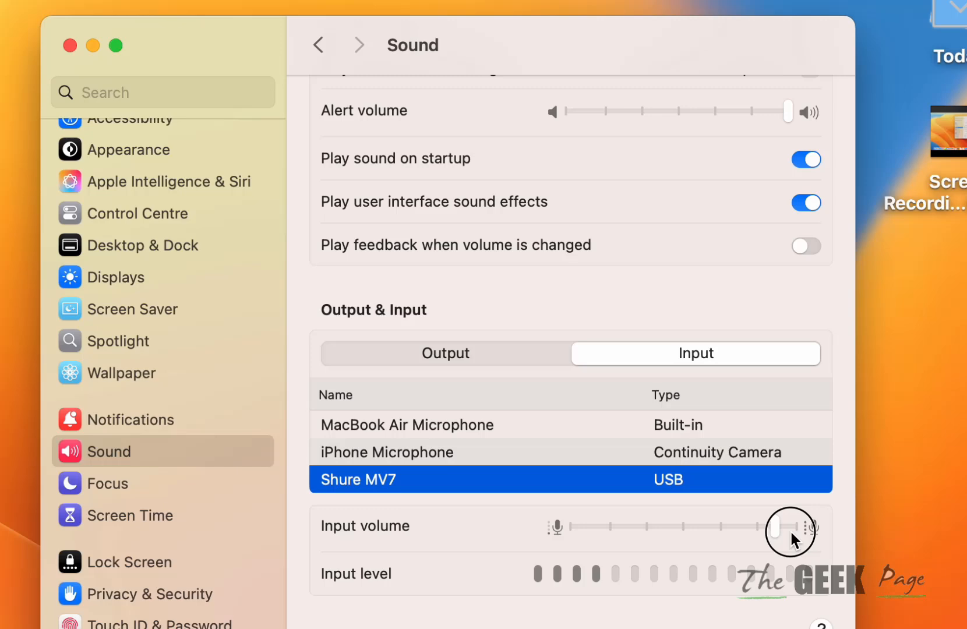
pyautogui.moveTo(433, 477)
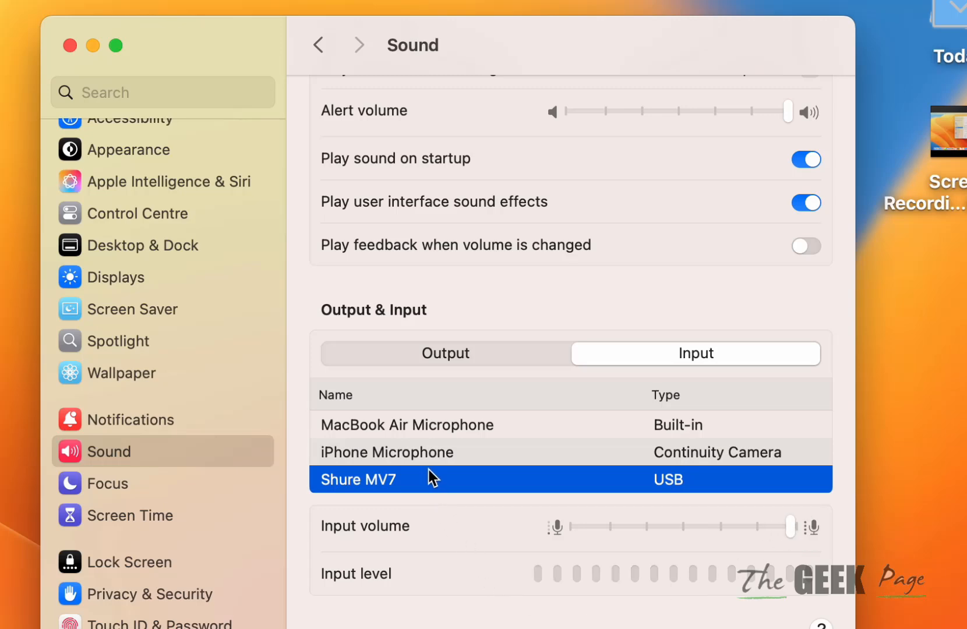
pyautogui.click(405, 424)
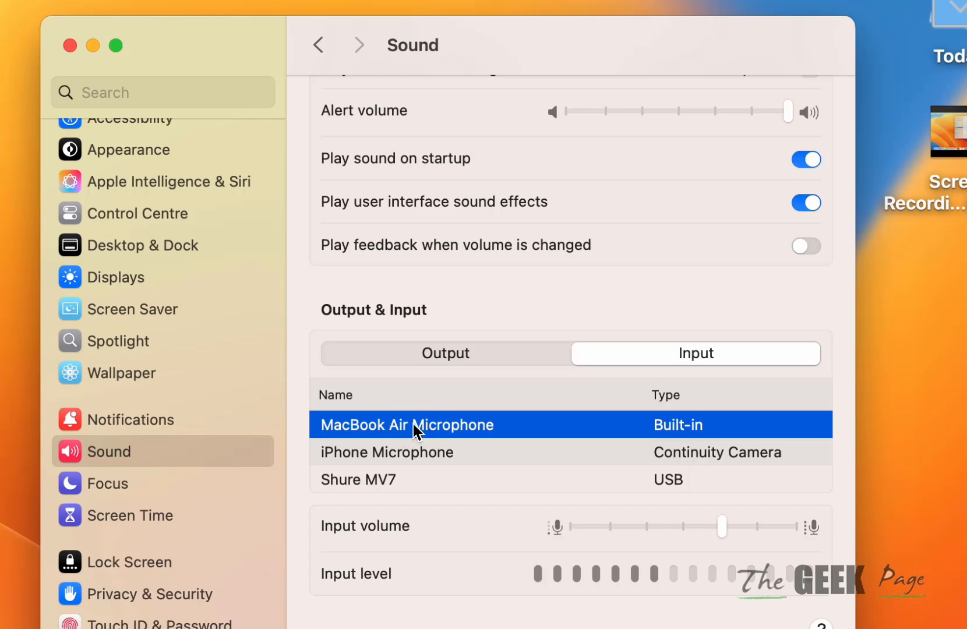
pyautogui.moveTo(614, 601)
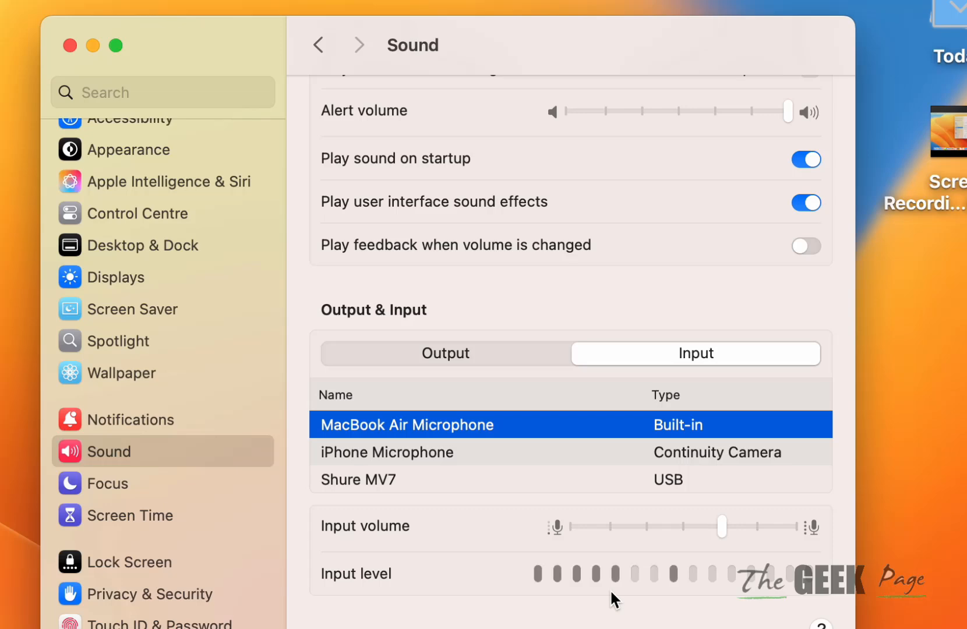
# Go to the Privacy & Security section of System Settings
pyautogui.scroll(3)
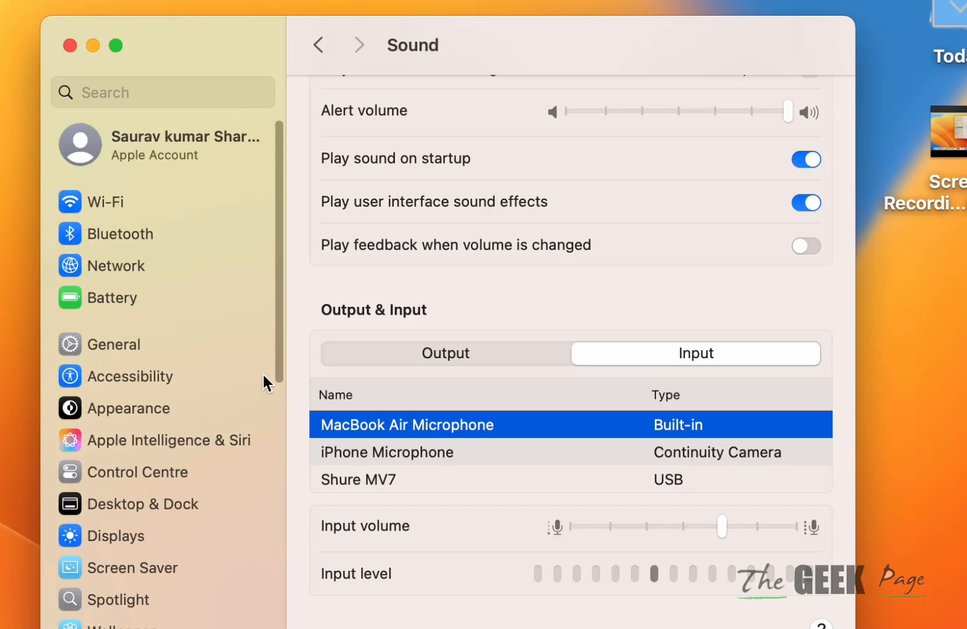
pyautogui.scroll(-3)
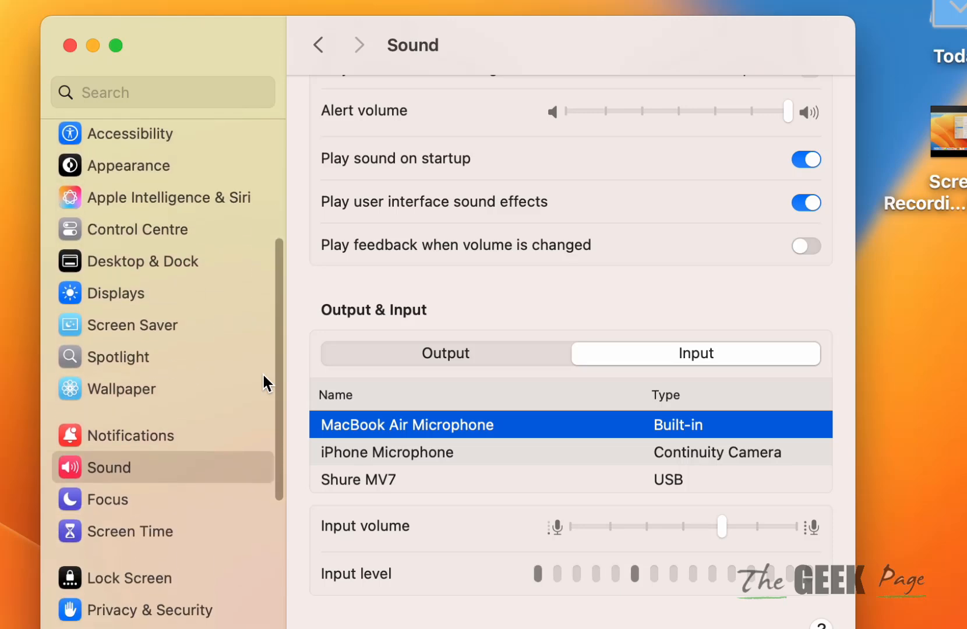
pyautogui.scroll(-3)
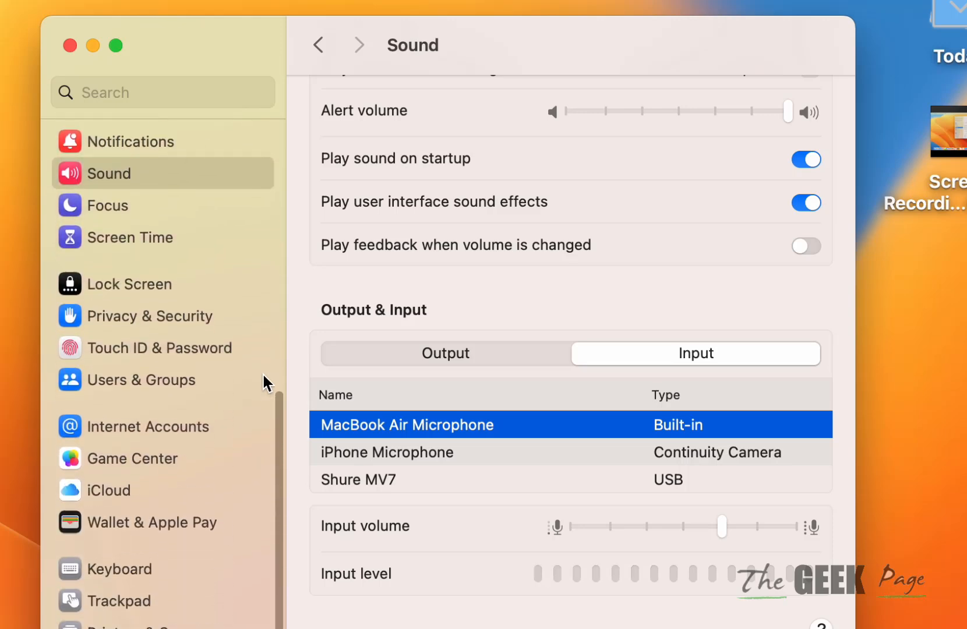
pyautogui.scroll(3)
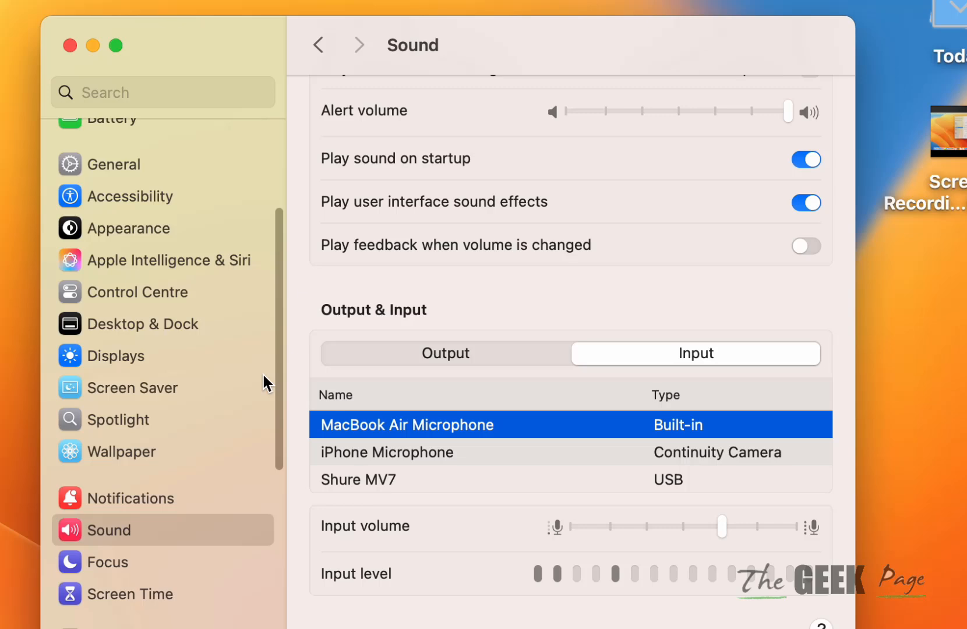
pyautogui.scroll(-3)
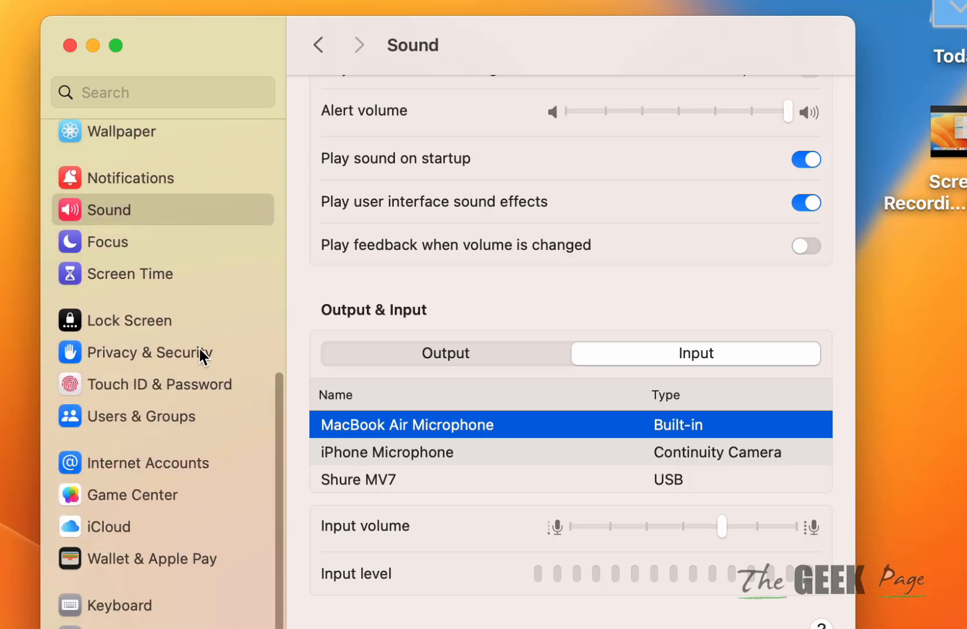
pyautogui.click(148, 352)
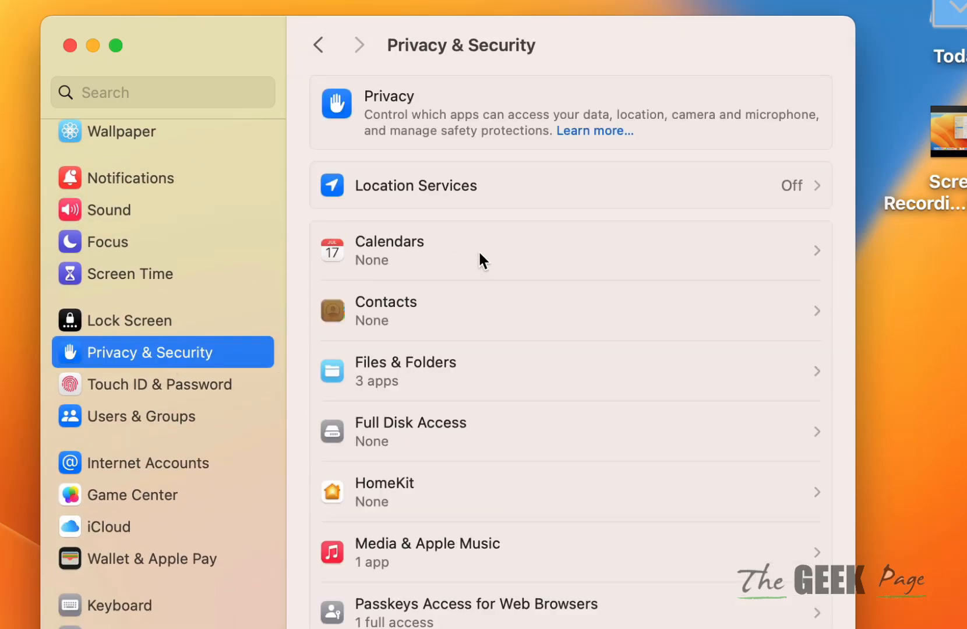
# Show the Microphone privacy list confirming Discord and Google Chrome have access
pyautogui.scroll(-3)
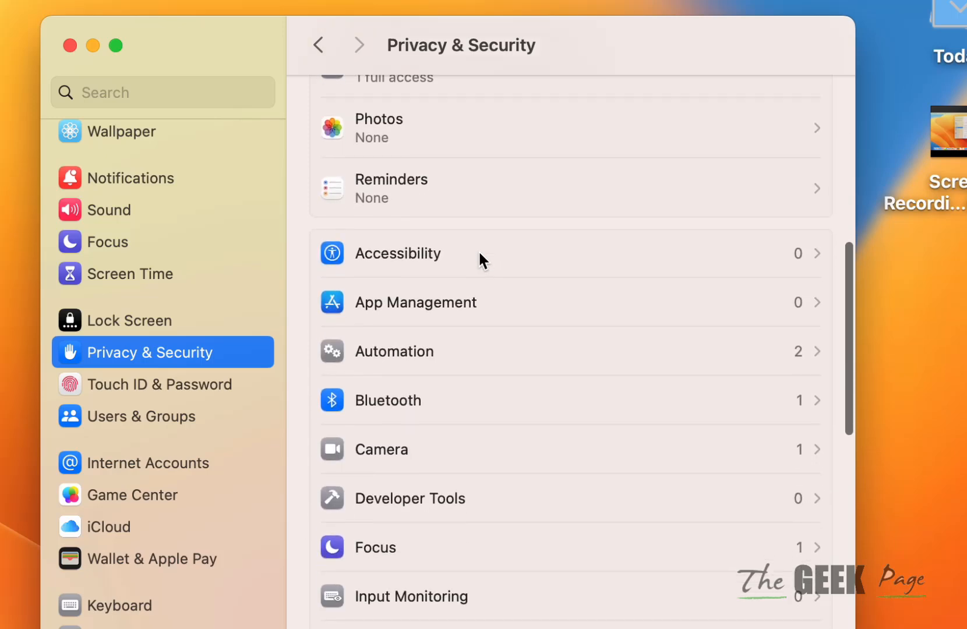
pyautogui.scroll(-3)
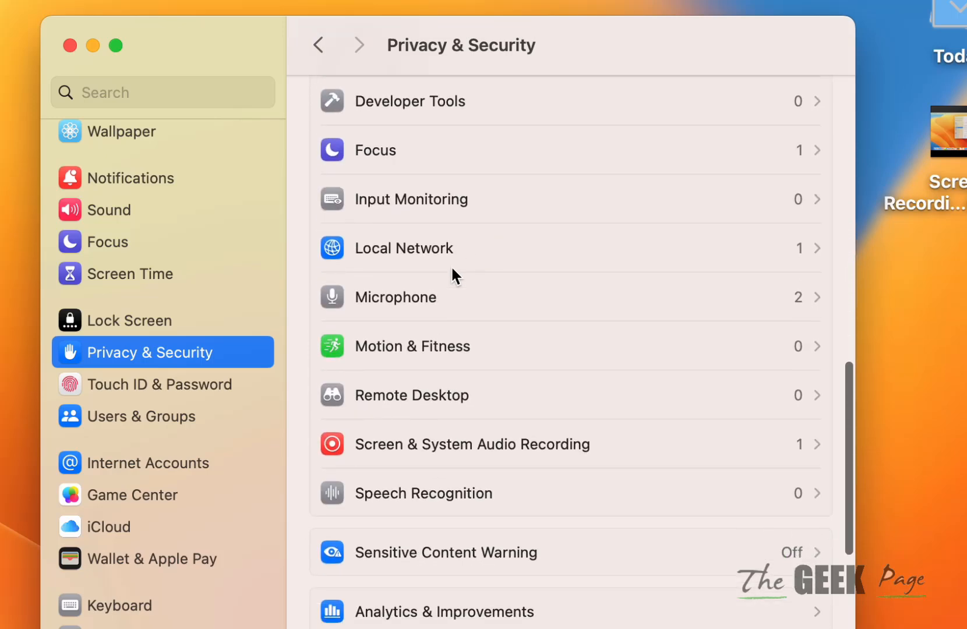
pyautogui.click(395, 298)
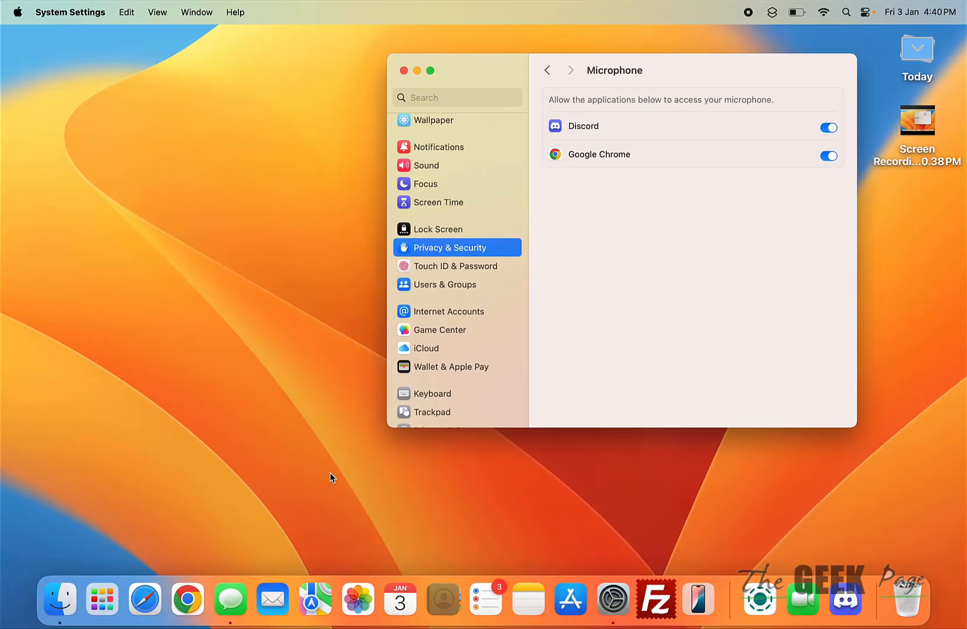
pyautogui.moveTo(845, 599)
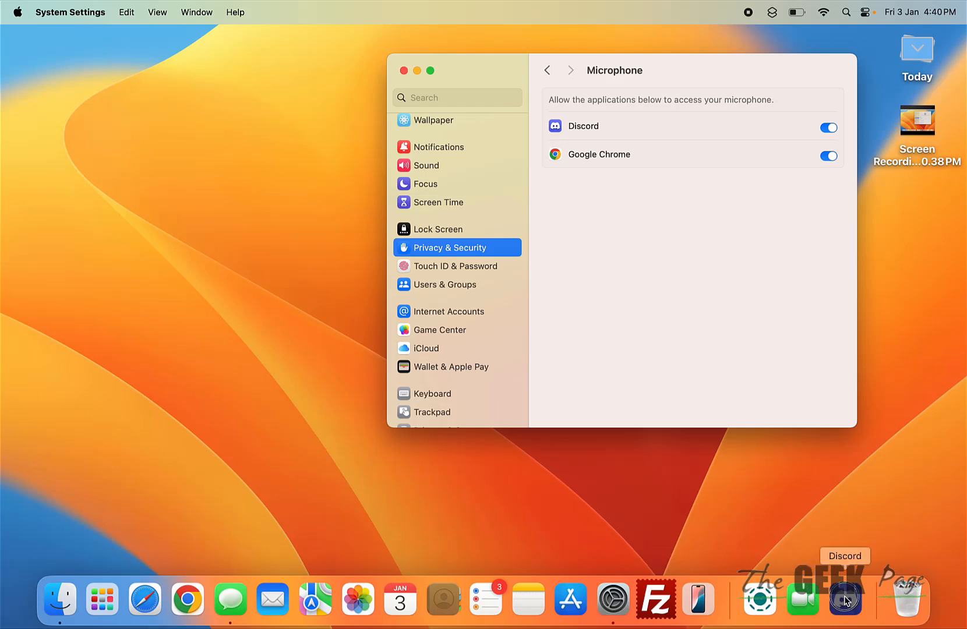
# Show Discord's Voice & Video settings with MacBook Air Microphone as the input device
pyautogui.click(845, 599)
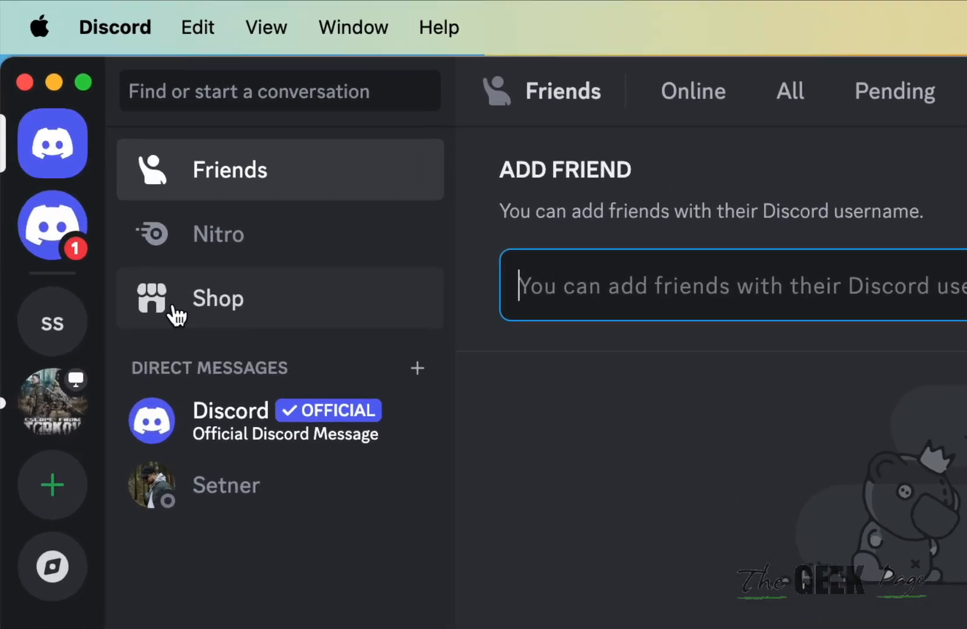
pyautogui.click(115, 27)
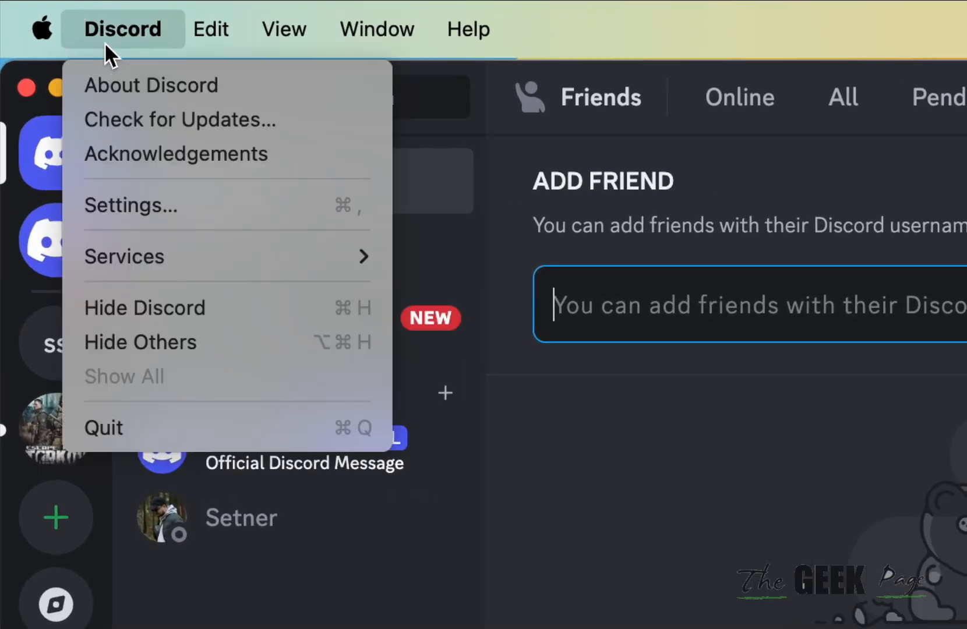
pyautogui.click(130, 205)
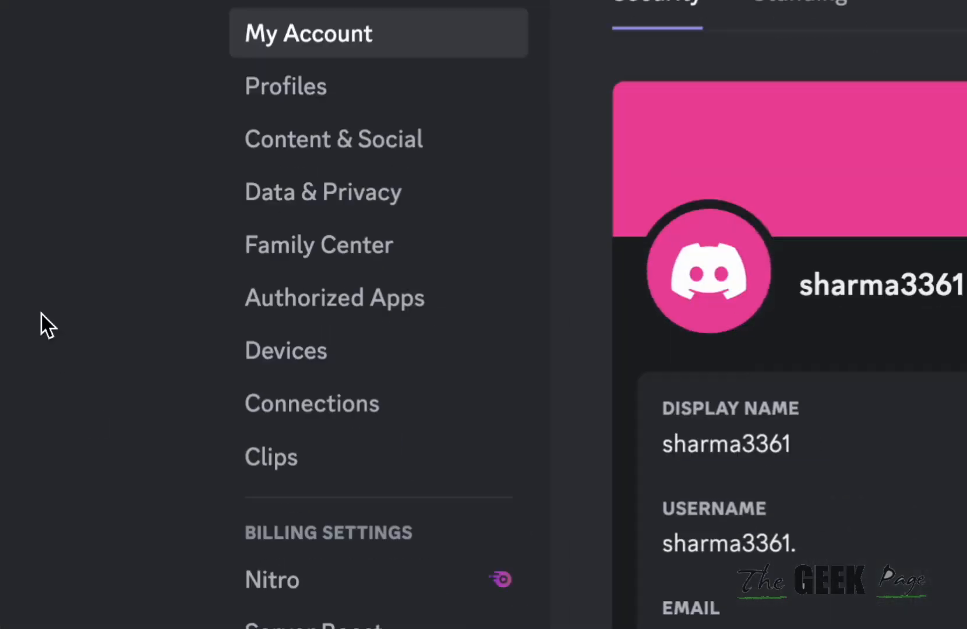
pyautogui.scroll(-3)
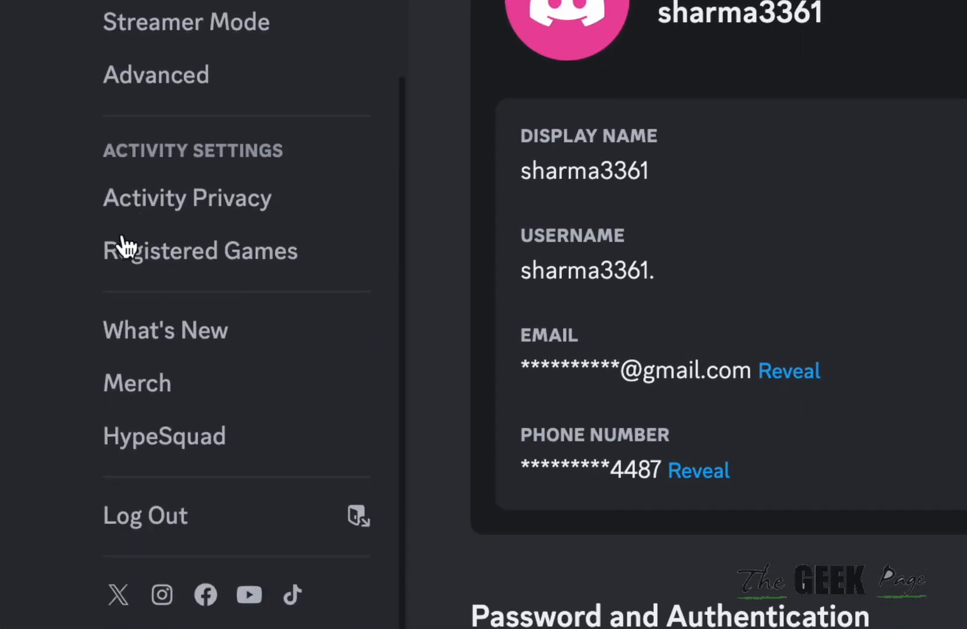
pyautogui.click(165, 304)
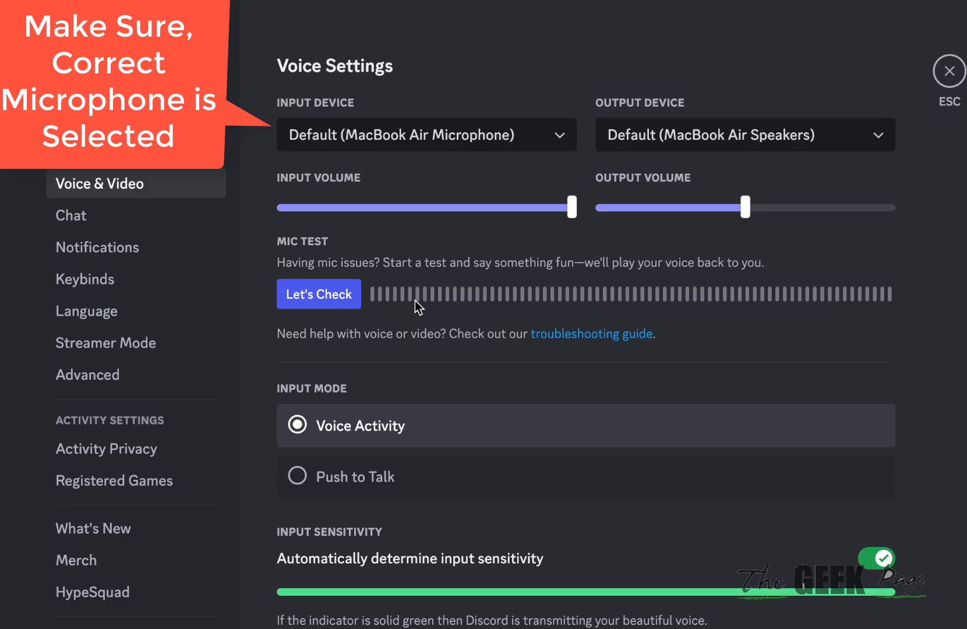
pyautogui.scroll(3)
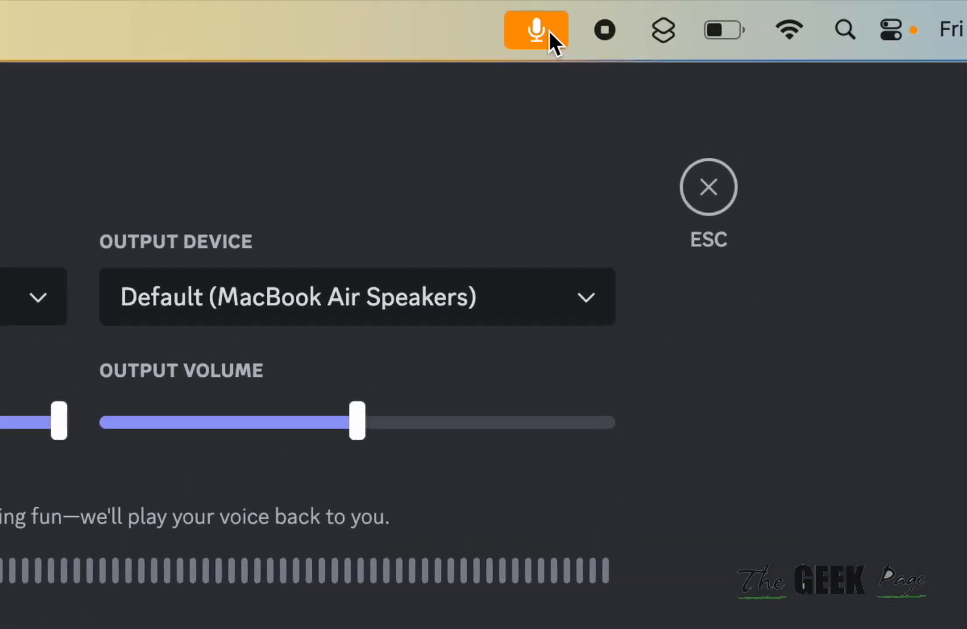
# From the menu bar microphone indicator, choose Standard mic mode instead of Voice Isolation
pyautogui.click(534, 29)
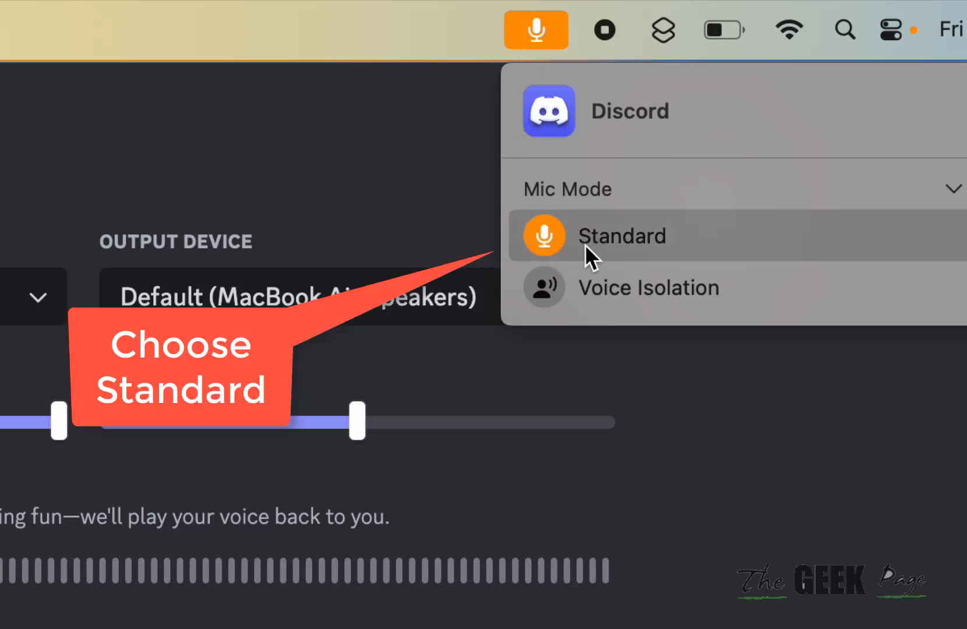
pyautogui.moveTo(604, 321)
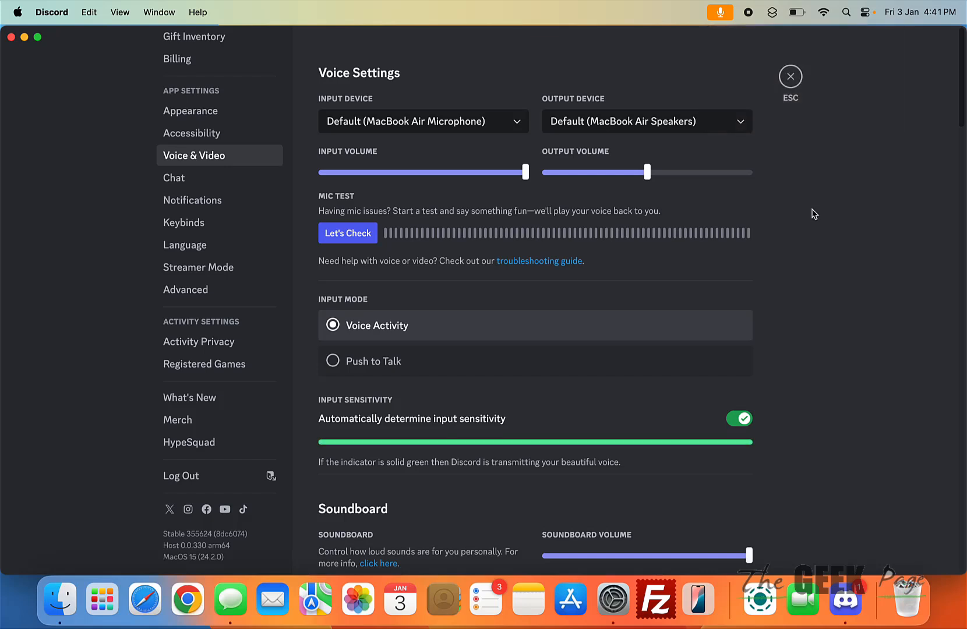
pyautogui.moveTo(430, 97)
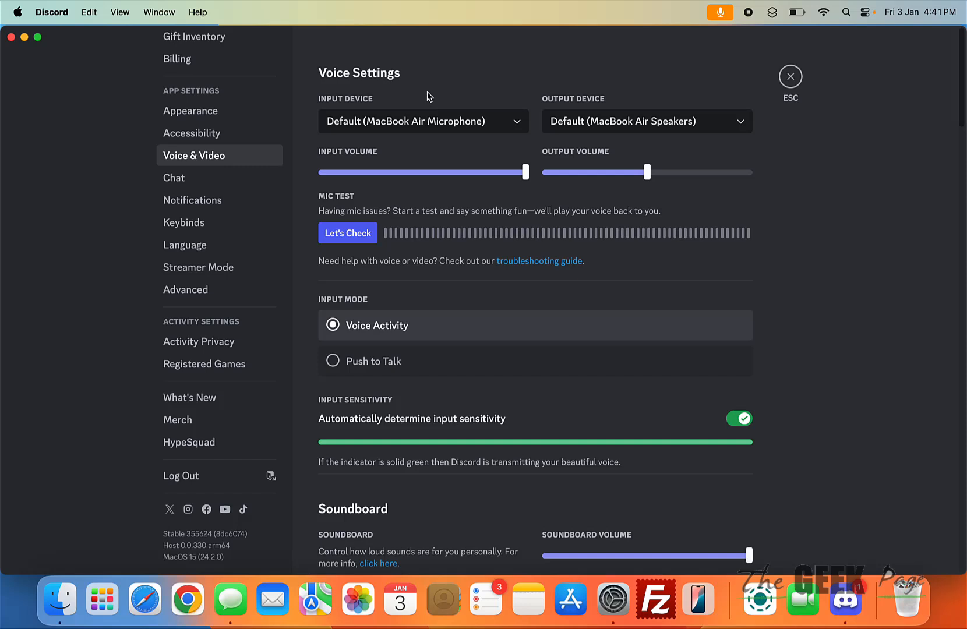
pyautogui.moveTo(286, 128)
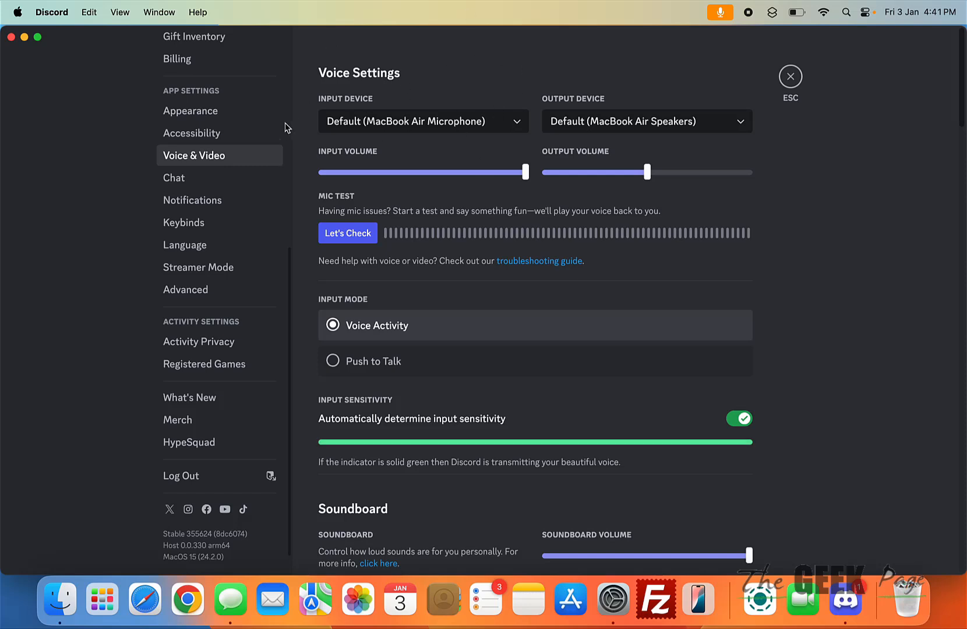
pyautogui.moveTo(27, 50)
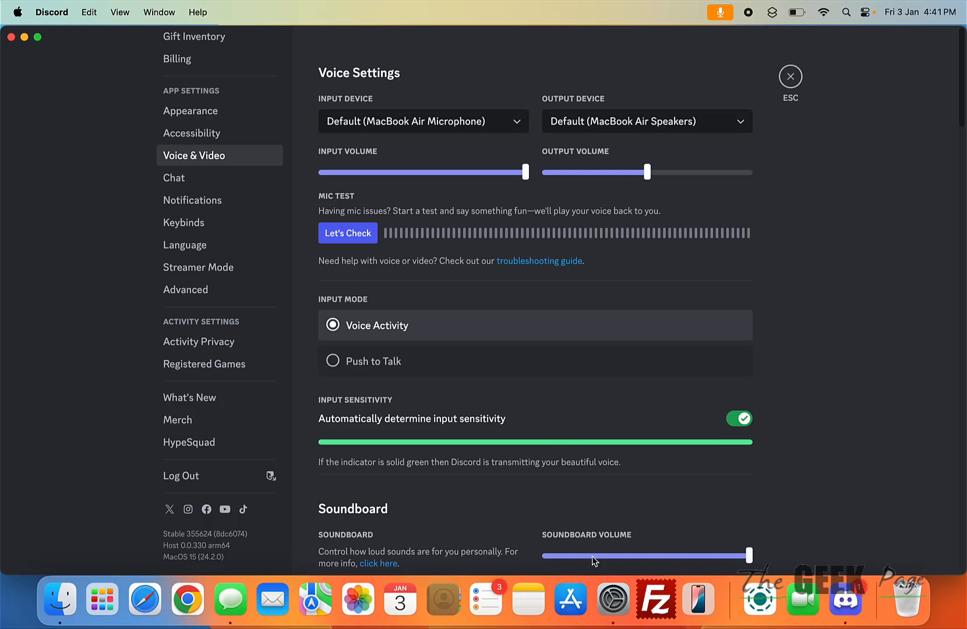
# Recheck microphone permissions for Discord and Chrome, then clear the windows to the desktop
pyautogui.click(612, 598)
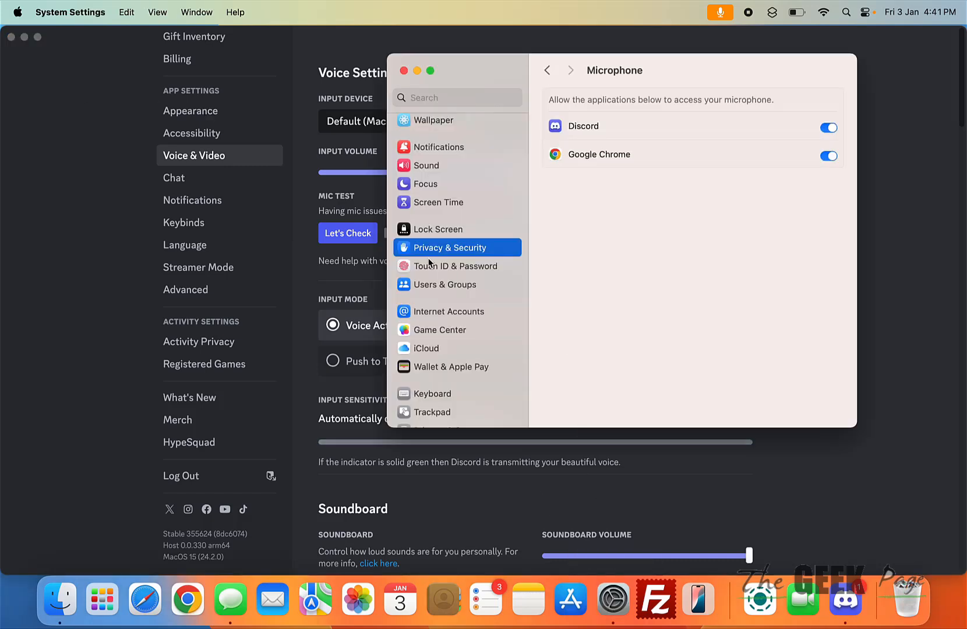
pyautogui.click(426, 164)
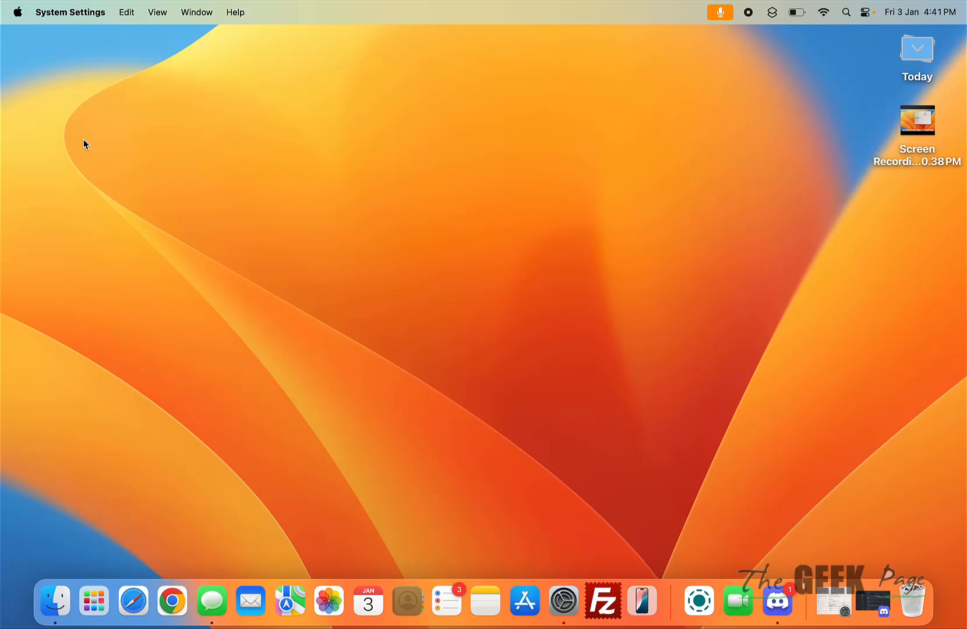
pyautogui.moveTo(359, 295)
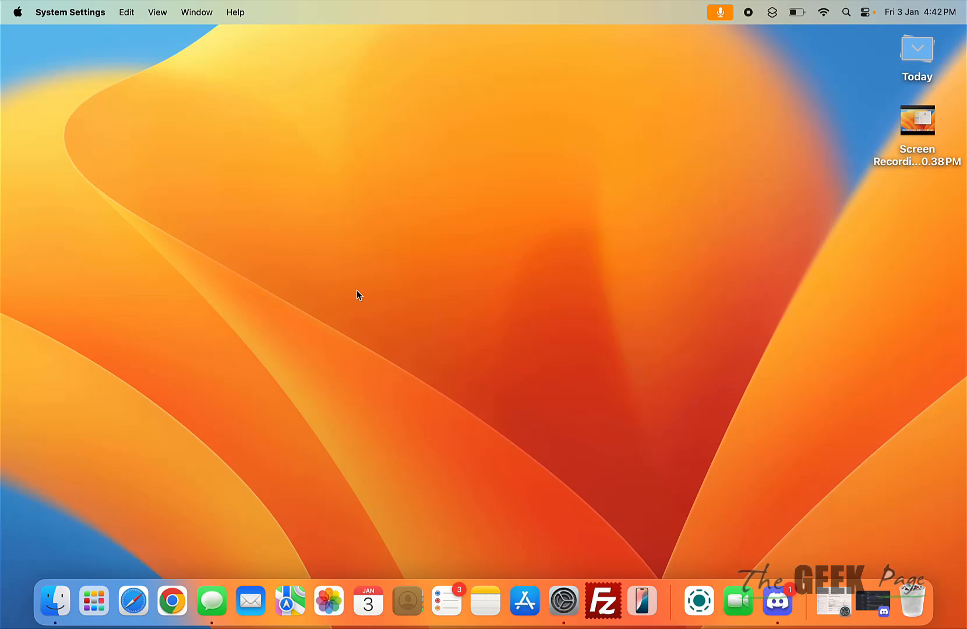
pyautogui.moveTo(217, 141)
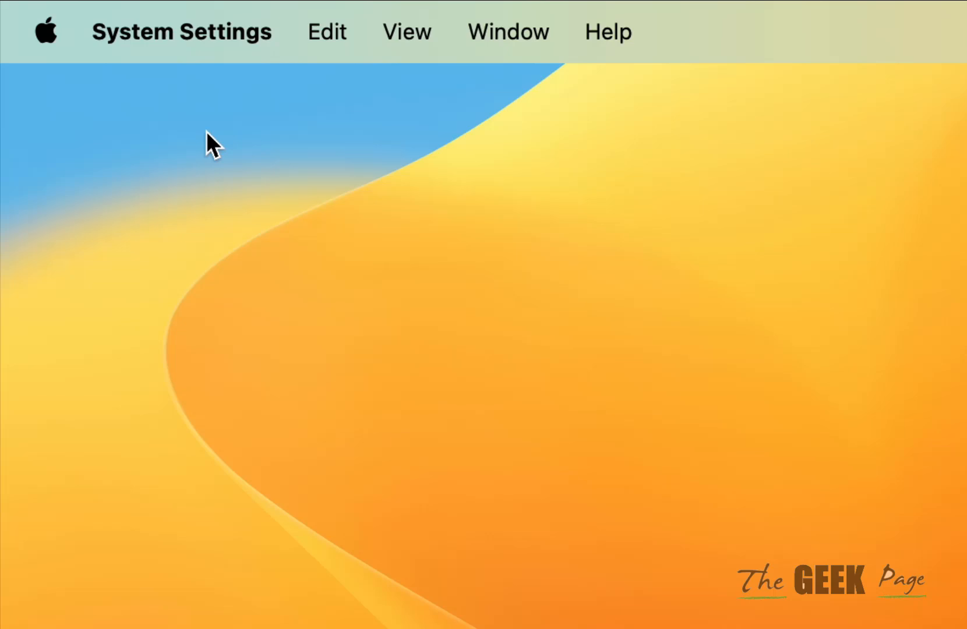
# Bring up the Force Quit Applications window with Option-Command-Esc
pyautogui.click(45, 30)
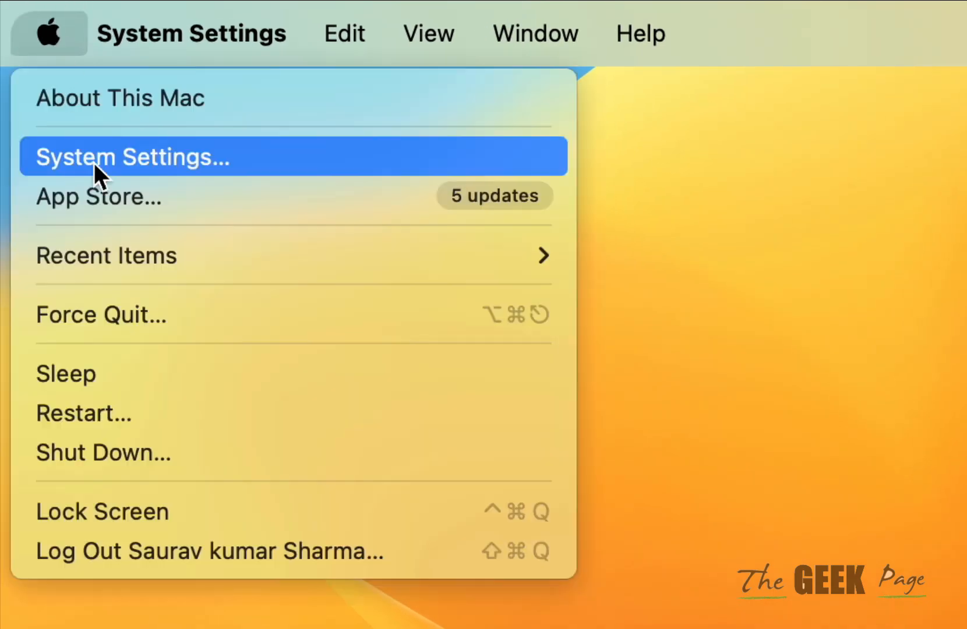
pyautogui.click(132, 157)
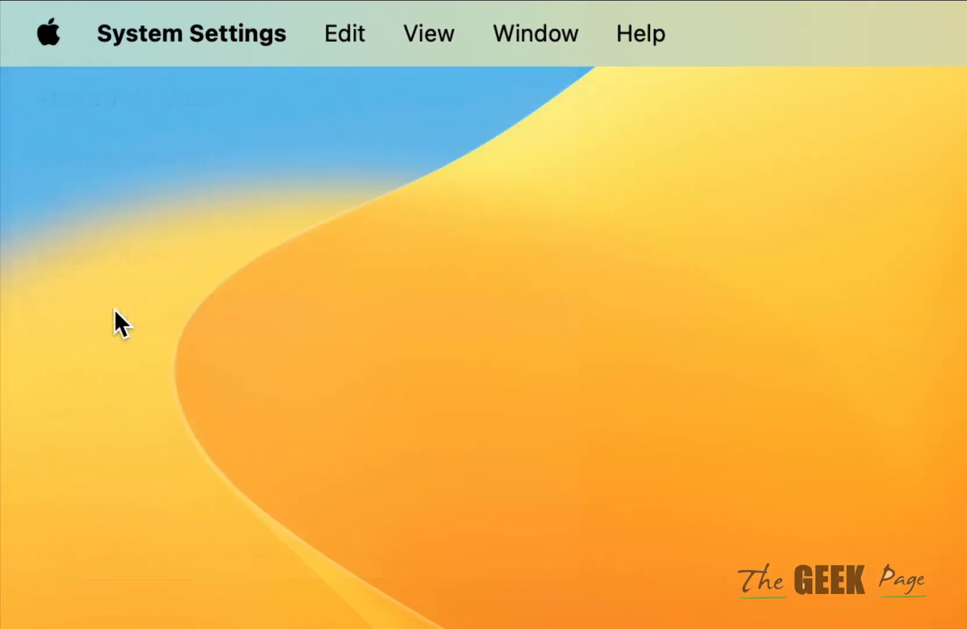
pyautogui.press('cmd+option+escape')
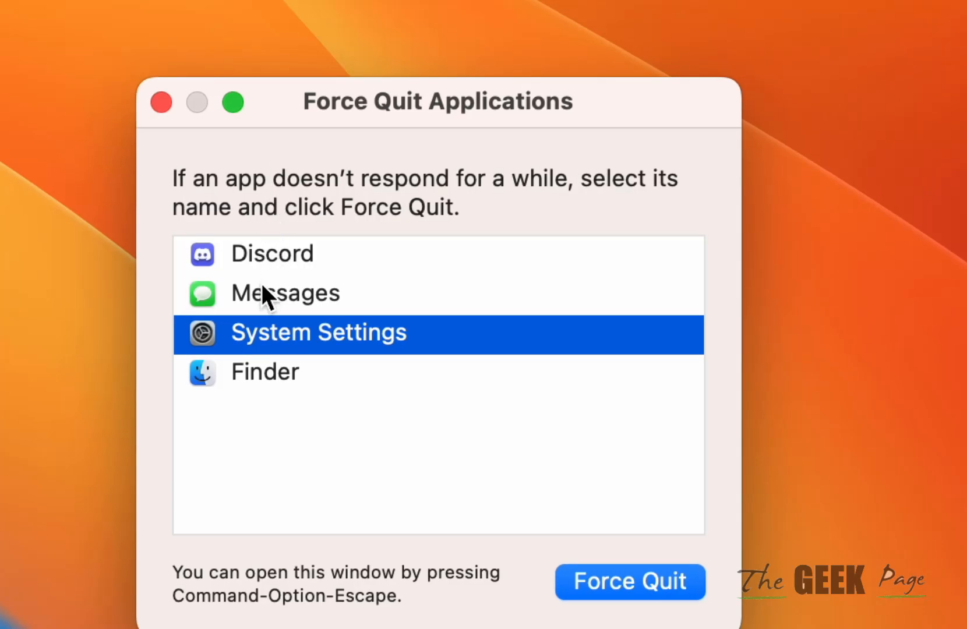
# Force quit Messages and close the Force Quit Applications window
pyautogui.click(629, 581)
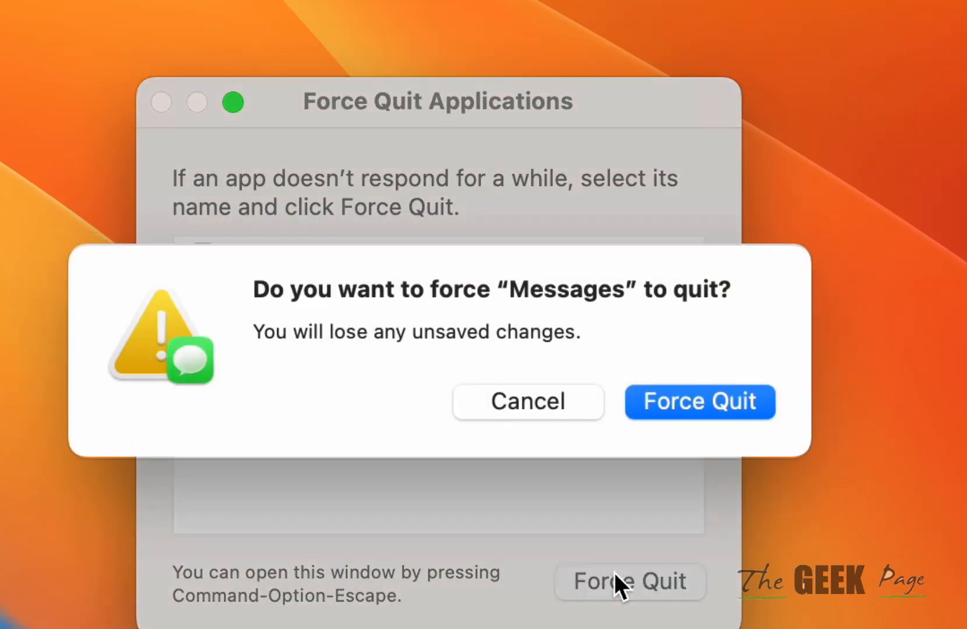
pyautogui.click(699, 402)
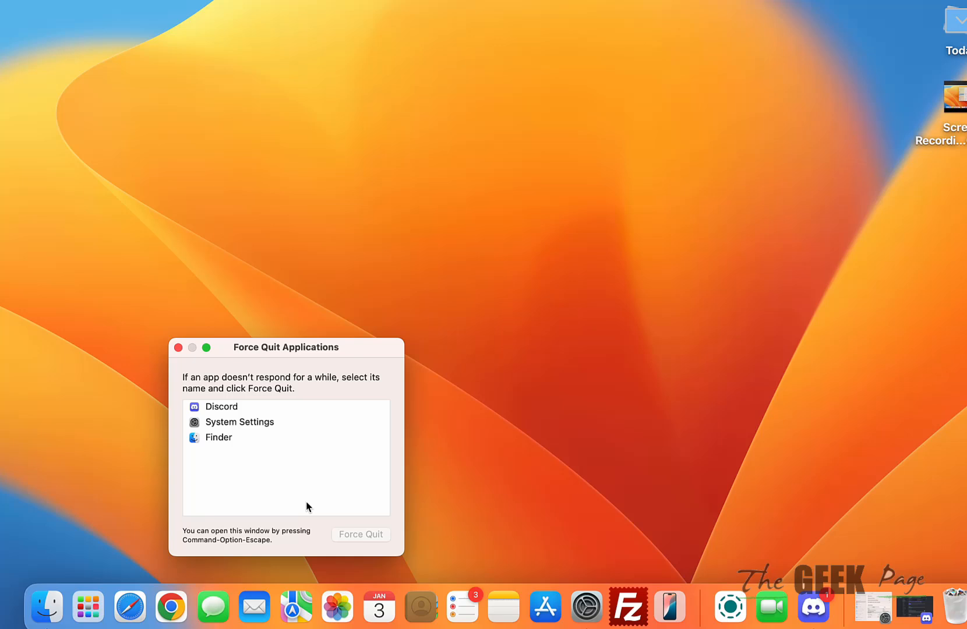
pyautogui.click(216, 436)
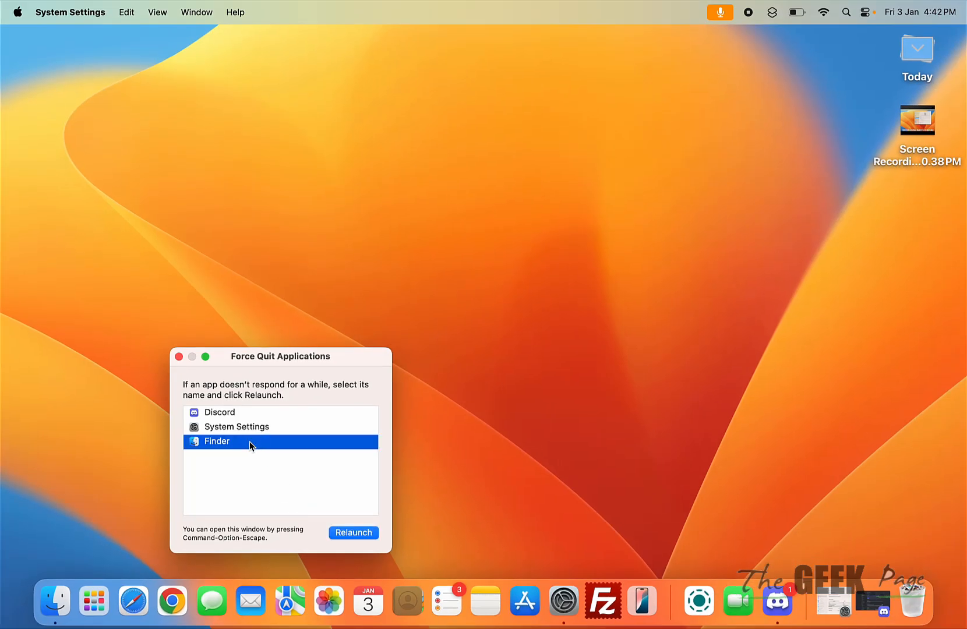
pyautogui.moveTo(291, 499)
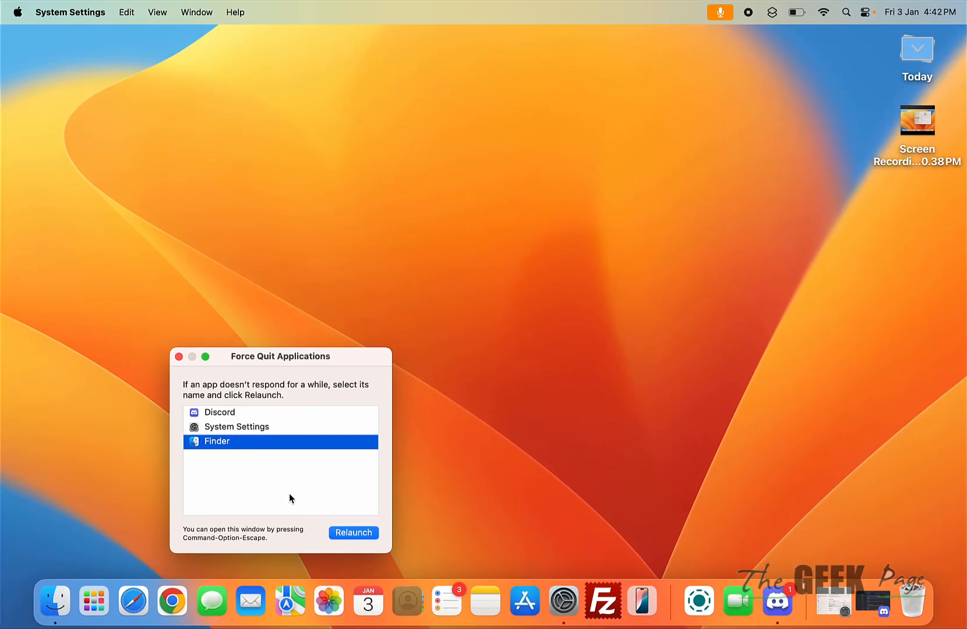
pyautogui.click(179, 356)
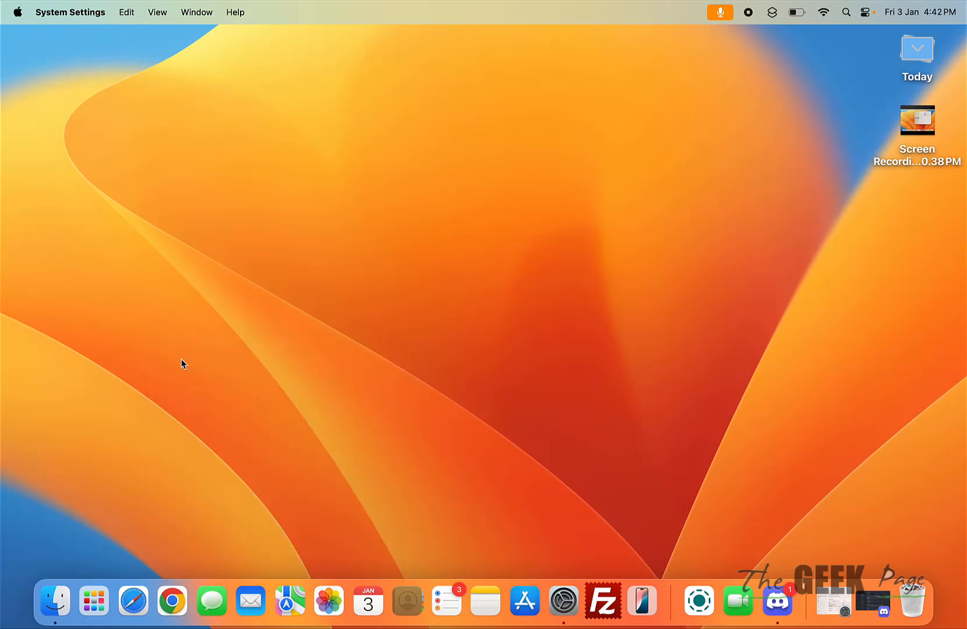